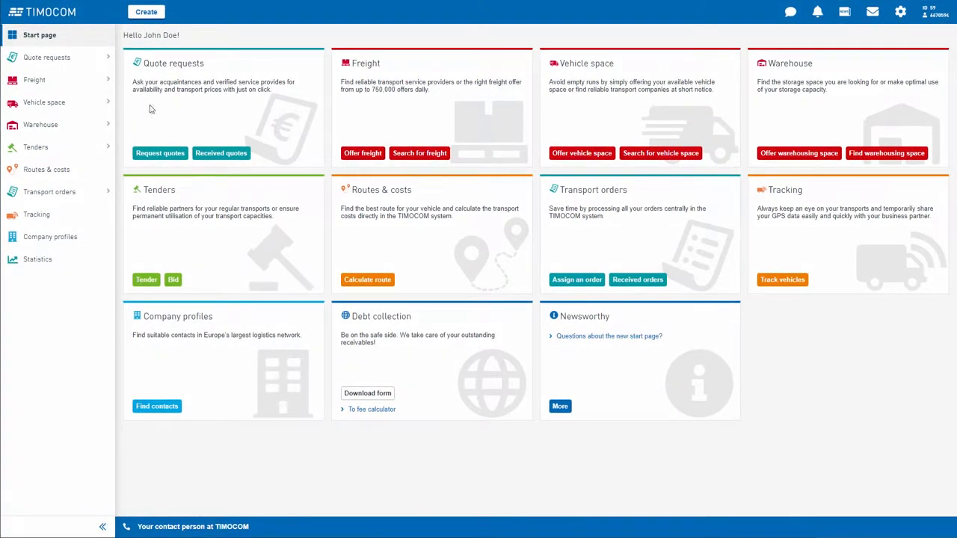
pyautogui.moveTo(157, 123)
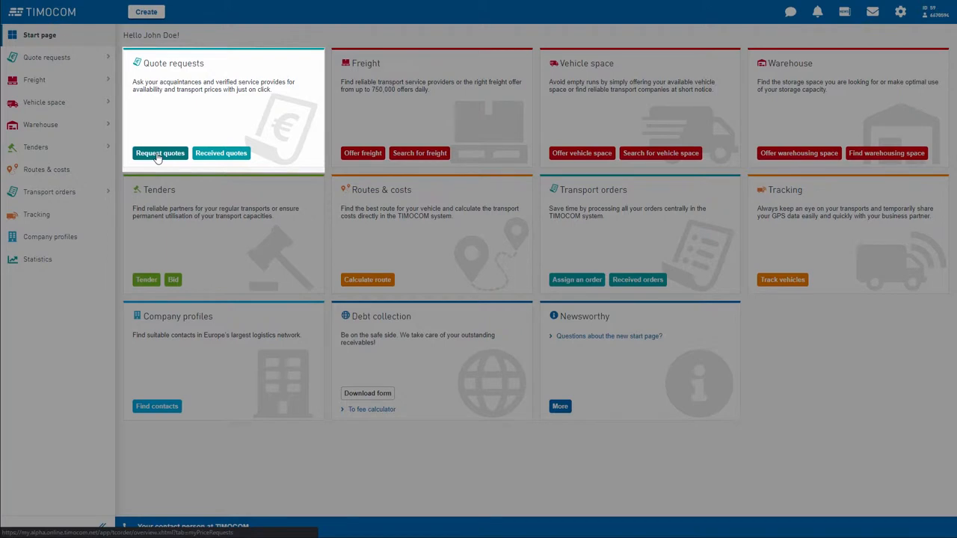
# Create a new quote request addressed to the Best carriers company list (three carriers)
pyautogui.click(160, 152)
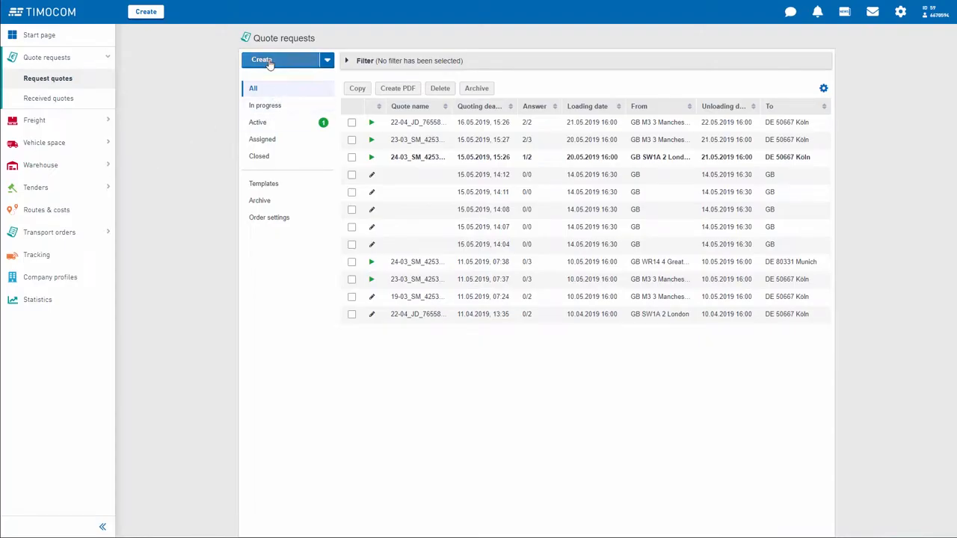
pyautogui.click(262, 60)
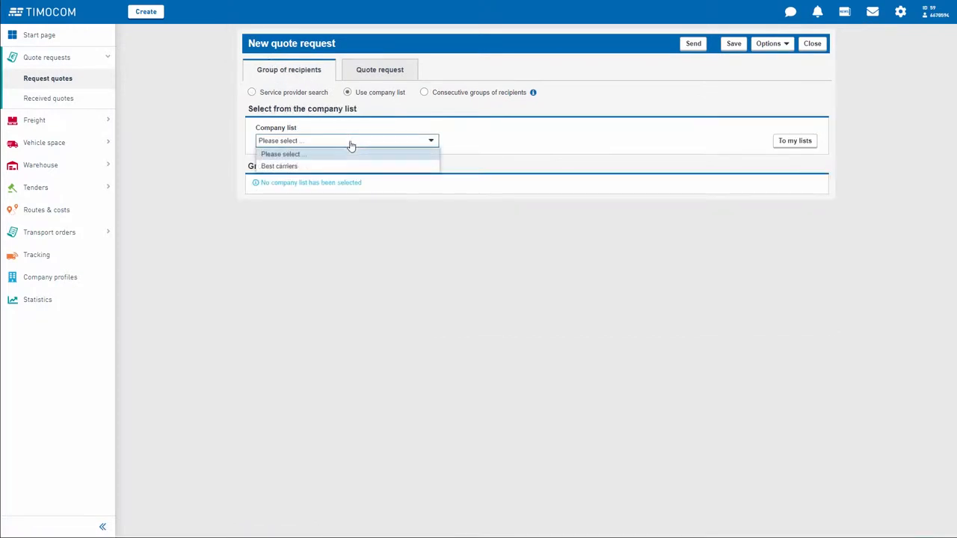
pyautogui.click(278, 166)
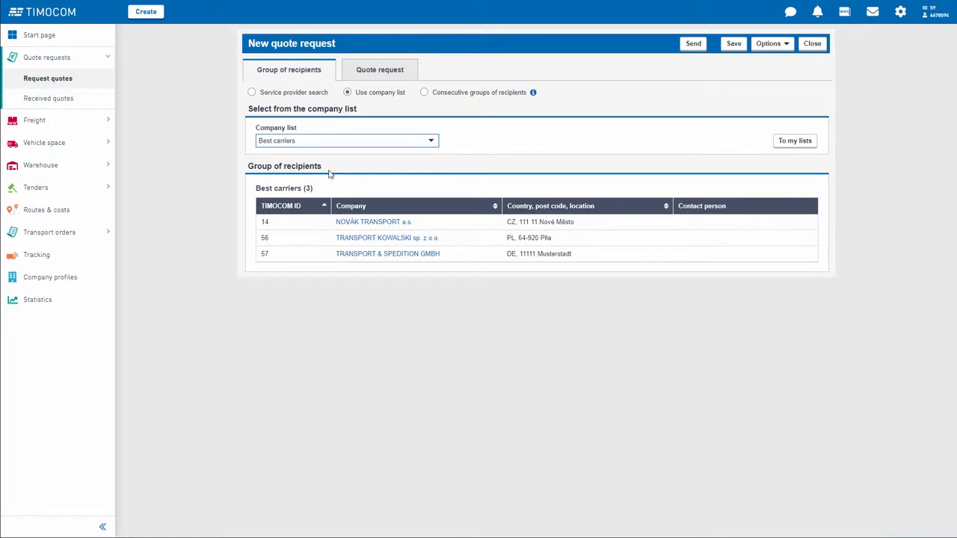
# Review the quote request details form and send the request to the carriers
pyautogui.click(380, 70)
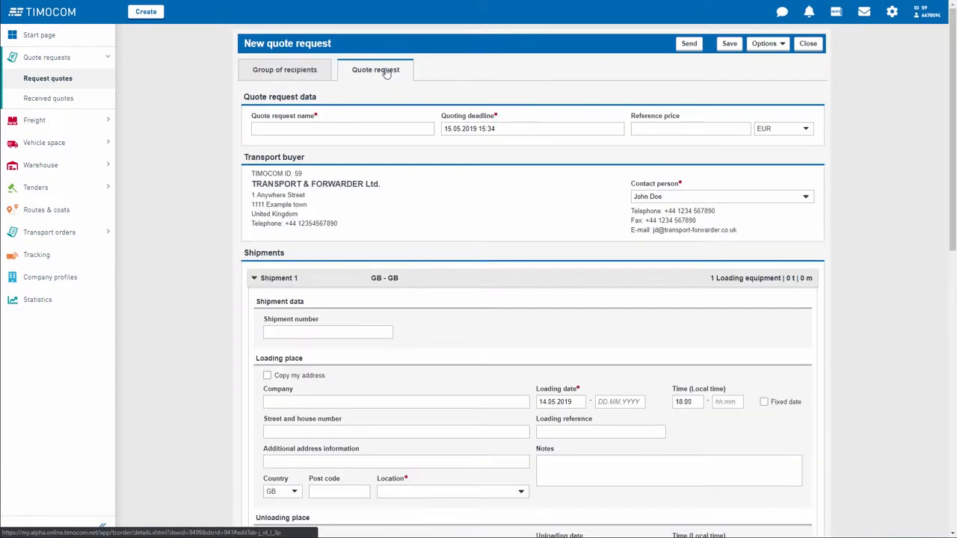
pyautogui.scroll(-3)
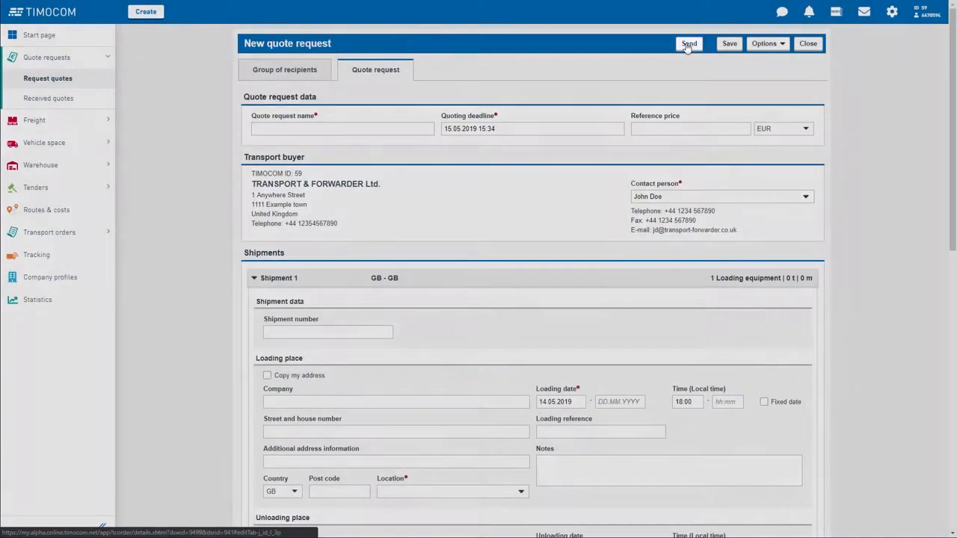
pyautogui.click(687, 43)
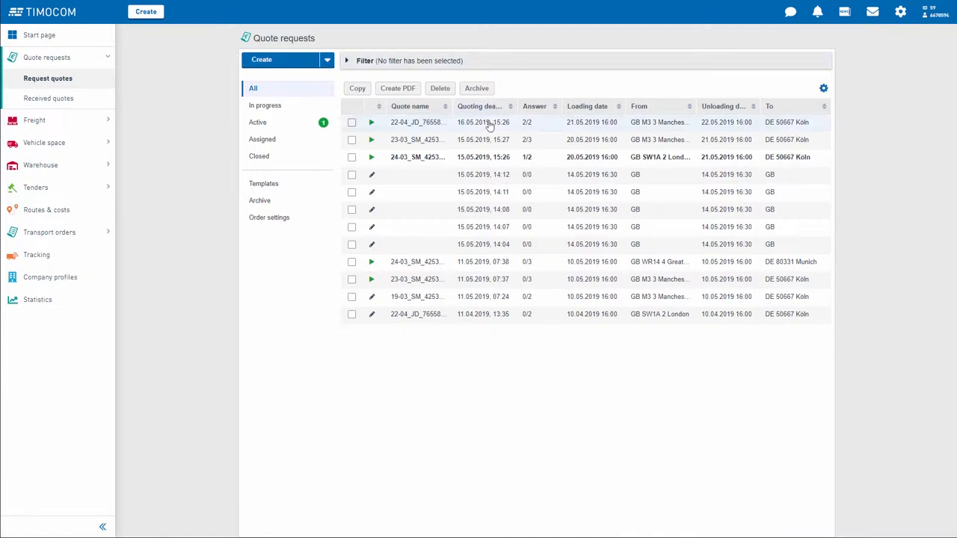
# In request 22-04_JD_7655833, confirm TRANSPORT & SPEDITION GMBH's 900.00 EUR answer as service provider
pyautogui.click(371, 123)
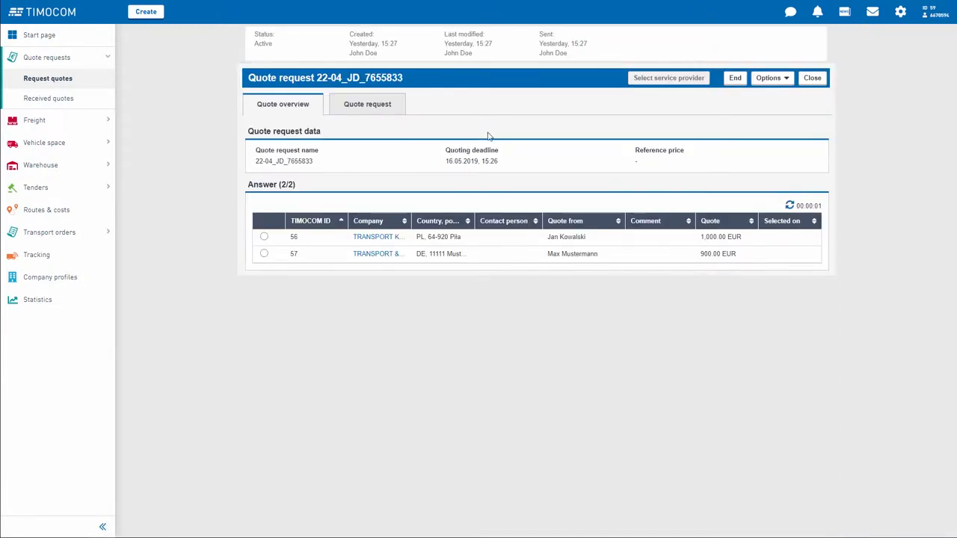
pyautogui.click(263, 254)
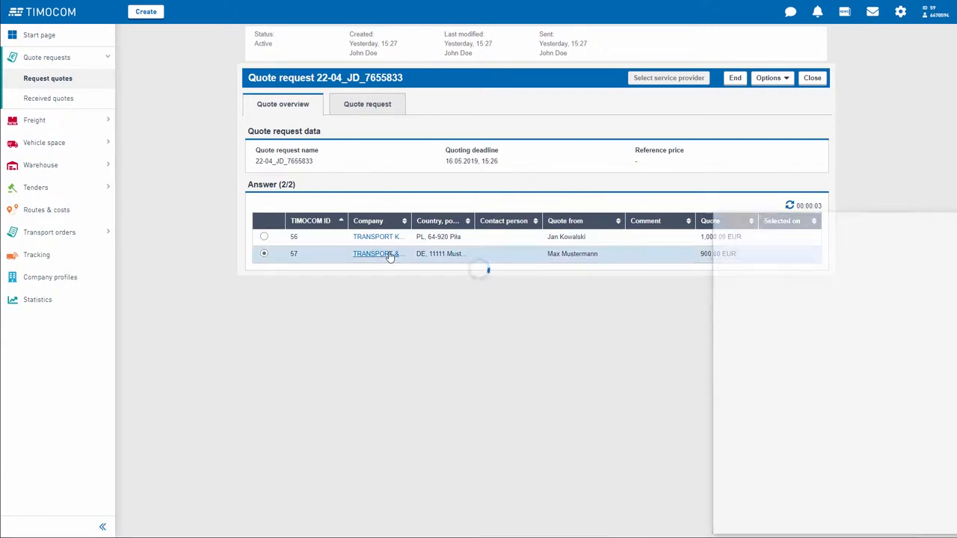
pyautogui.click(376, 254)
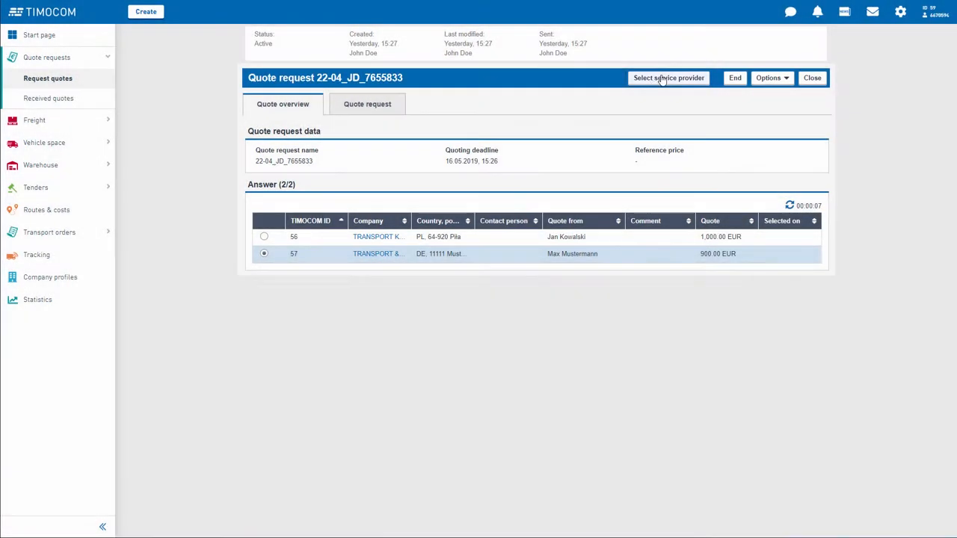
pyautogui.click(666, 78)
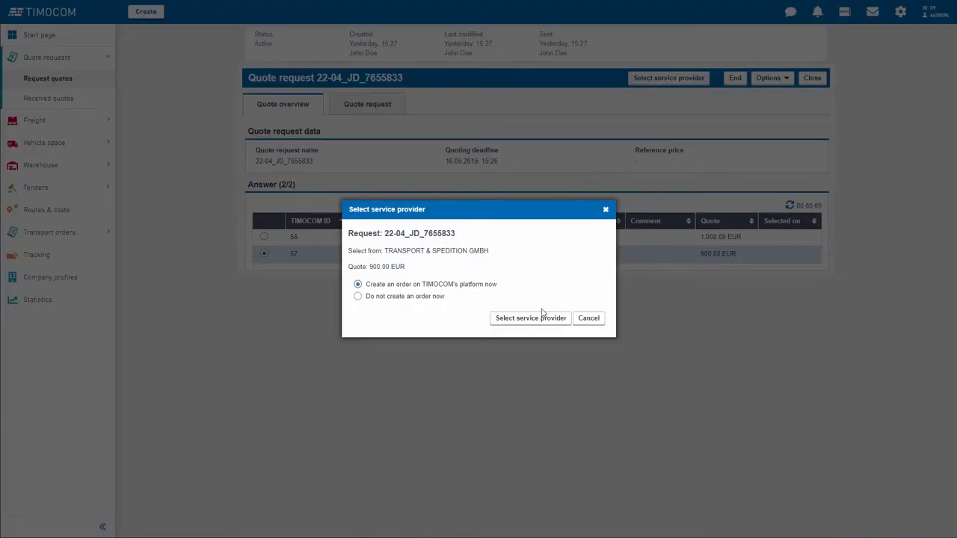
pyautogui.click(589, 317)
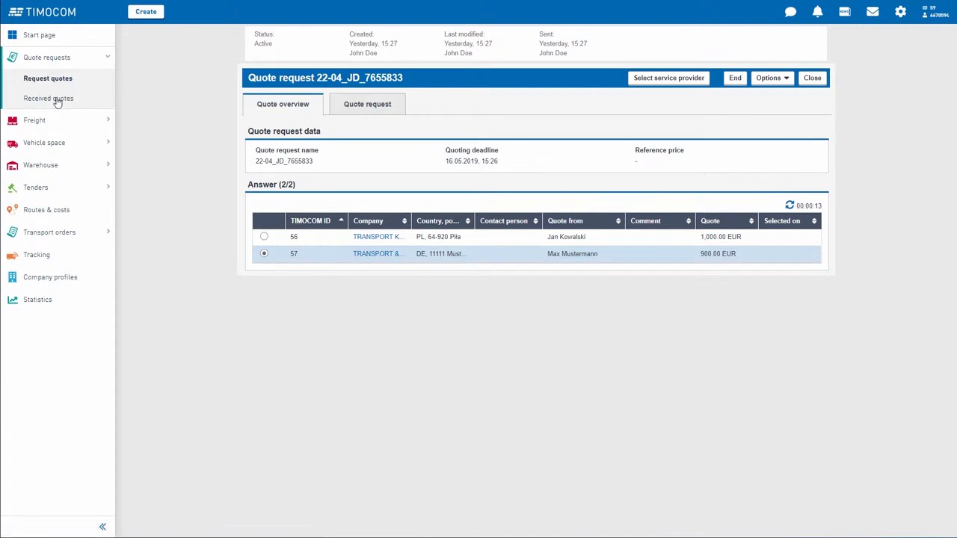
# View received request 19-05_SM_4253564's quote form, cancel it, and return to the start page
pyautogui.click(48, 99)
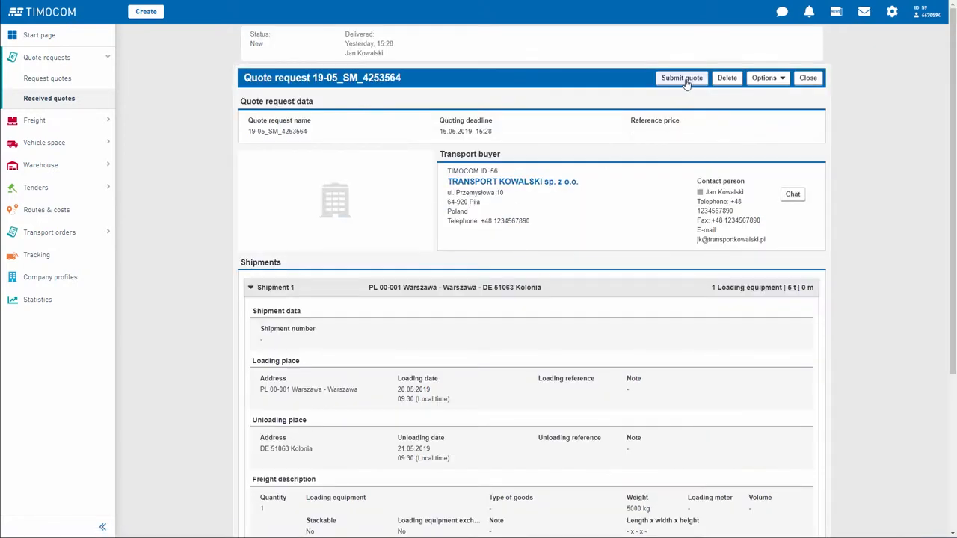
pyautogui.click(682, 78)
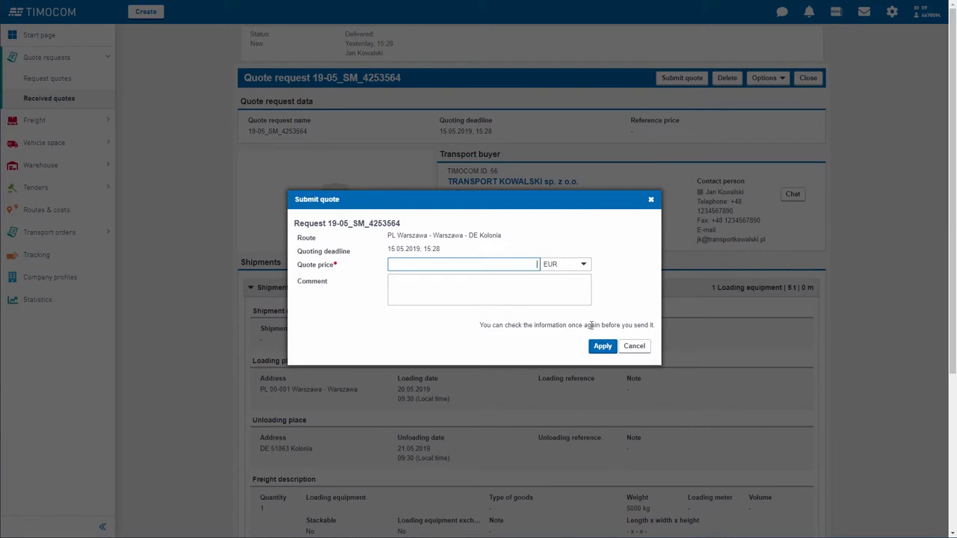
pyautogui.click(634, 346)
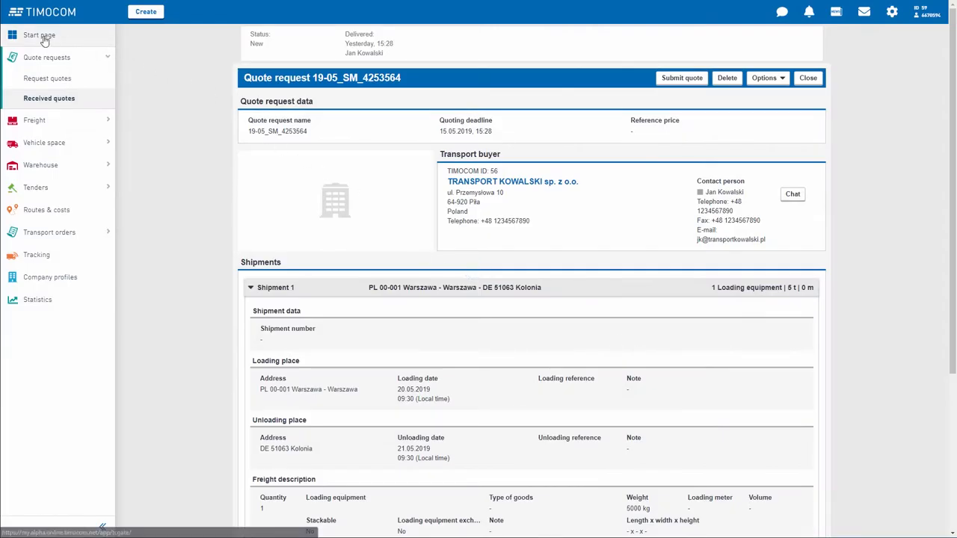
pyautogui.click(39, 36)
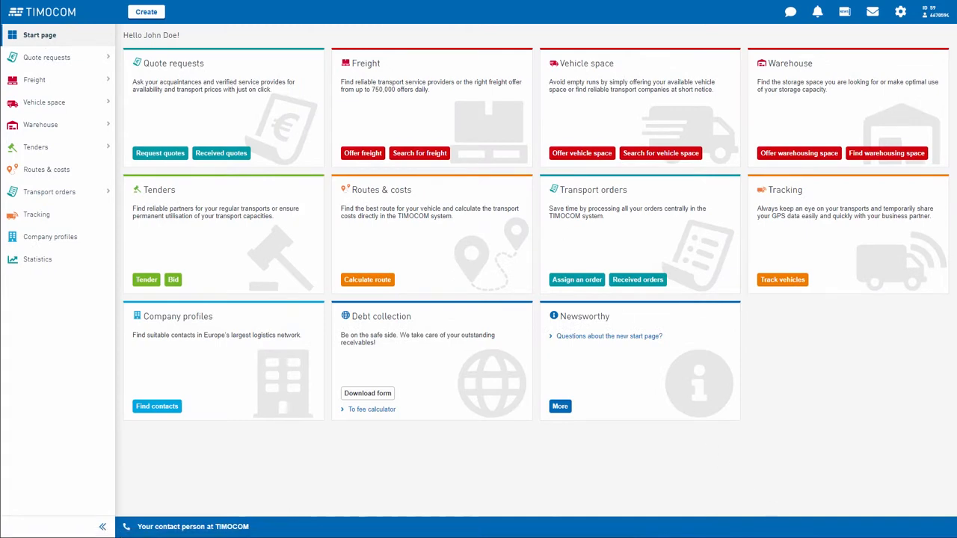